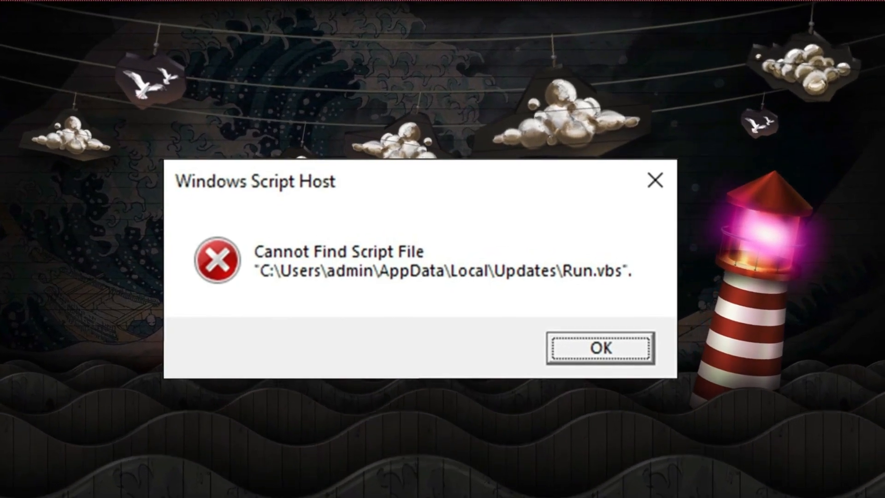
- Dismiss the missing Run.vbs script error and launch Task Scheduler from Windows Search
{"action": "left_click", "coordinate": [600, 348]}
{"action": "type", "text": "tas"}
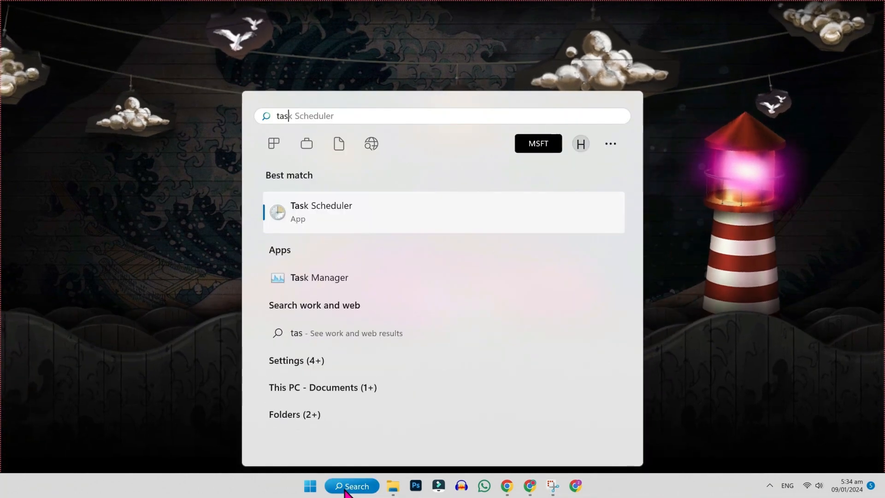
{"action": "left_click", "coordinate": [321, 212]}
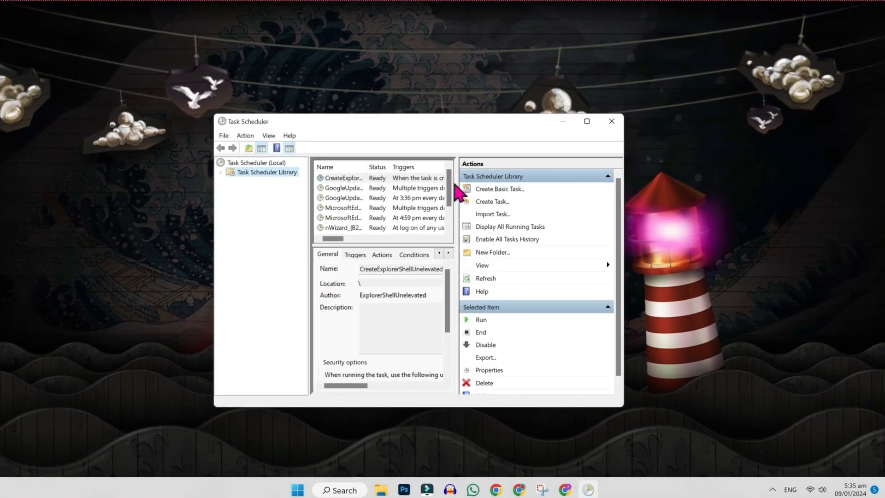
- Review the Task Scheduler Library task list maximized, then bring up the Start menu for power options
{"action": "left_click", "coordinate": [251, 174]}
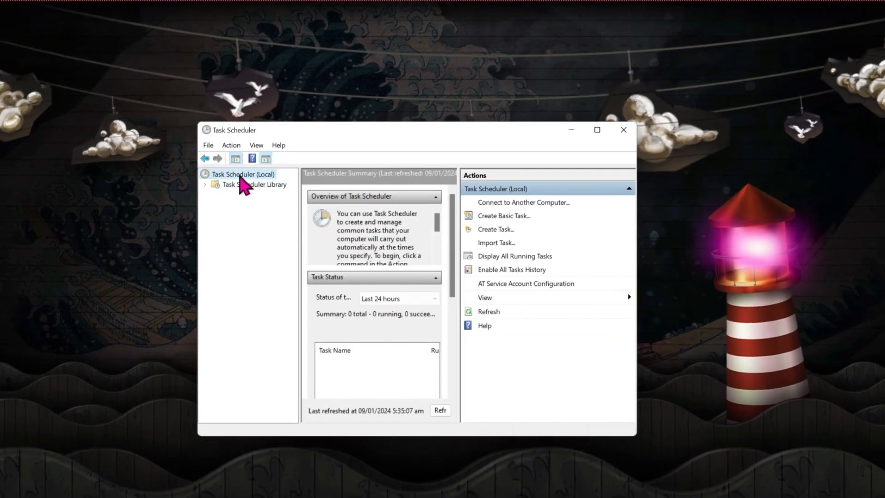
{"action": "left_click", "coordinate": [254, 184]}
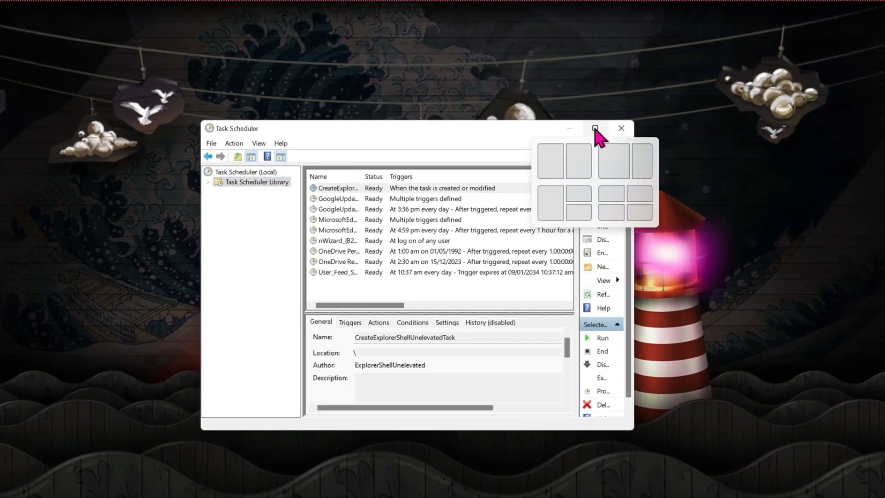
{"action": "left_click", "coordinate": [595, 129]}
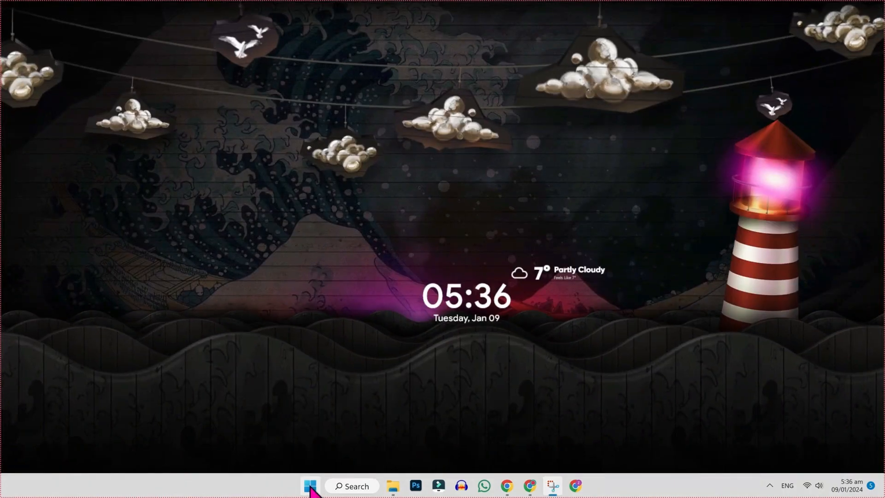
{"action": "left_click", "coordinate": [311, 486]}
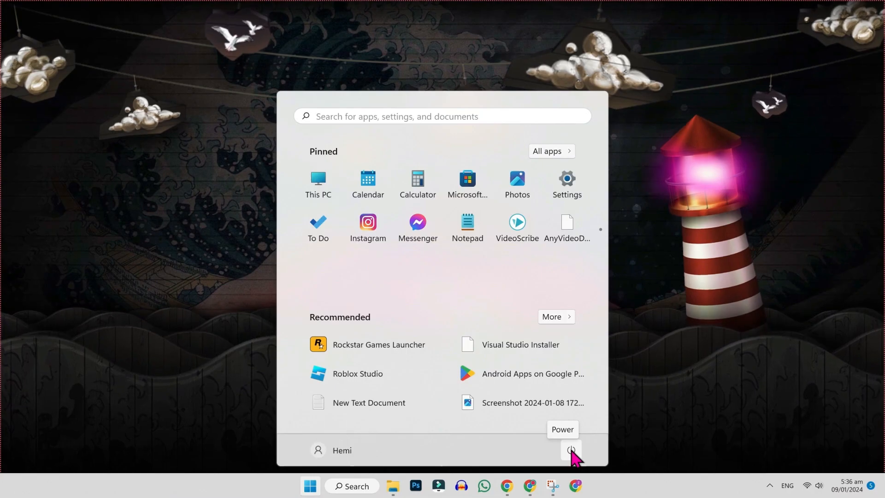